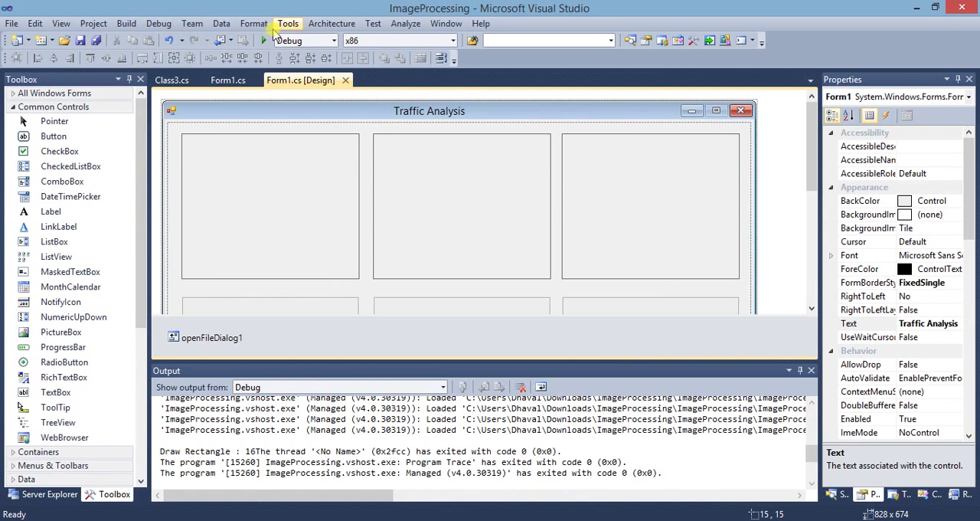
Run the Traffic Analysis project and load Expressway.jpg into the first image panel.
left_click(265, 40)
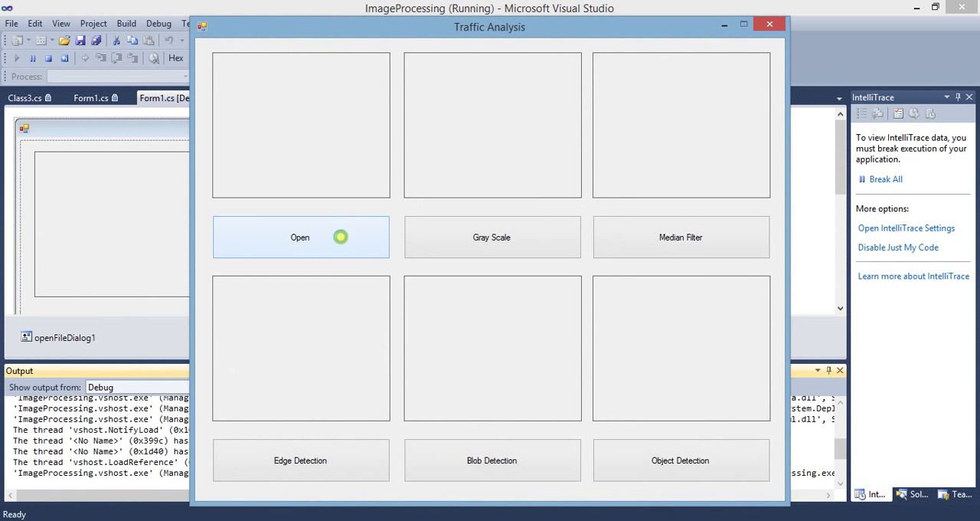
left_click(299, 237)
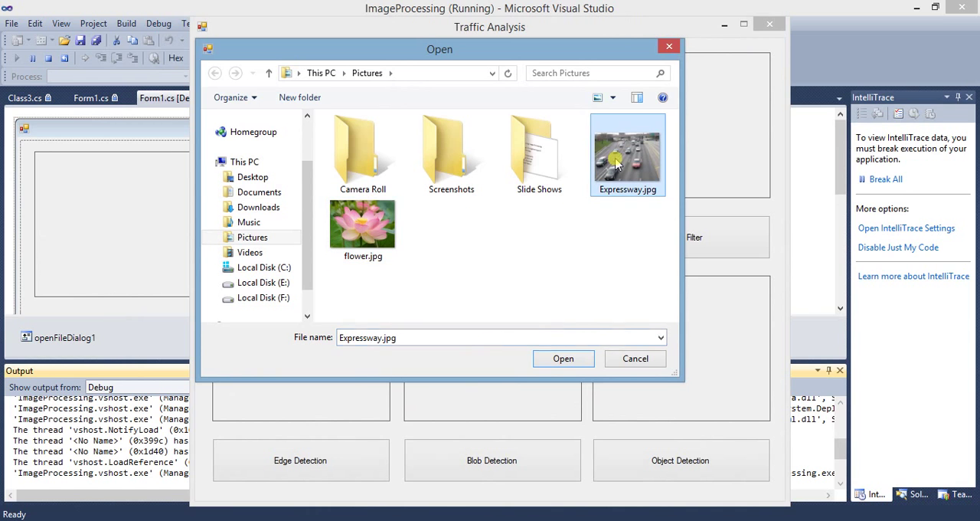
left_click(563, 359)
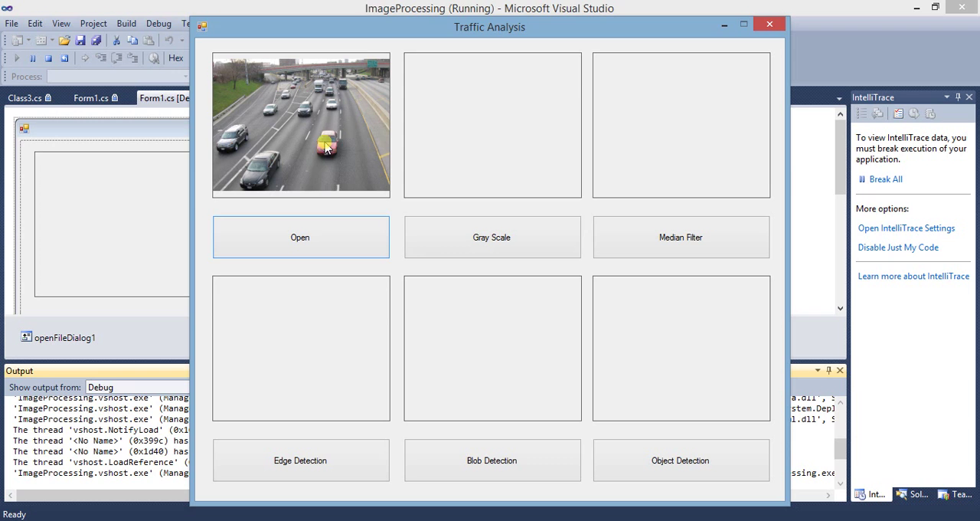
mouse_move(490, 237)
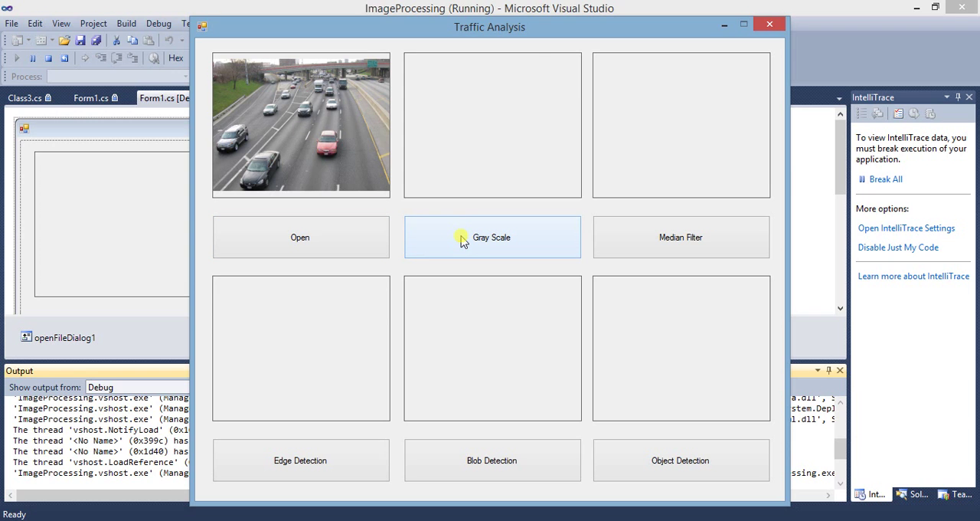
Apply Gray Scale and then Median Filter to the Expressway highway photo.
left_click(491, 237)
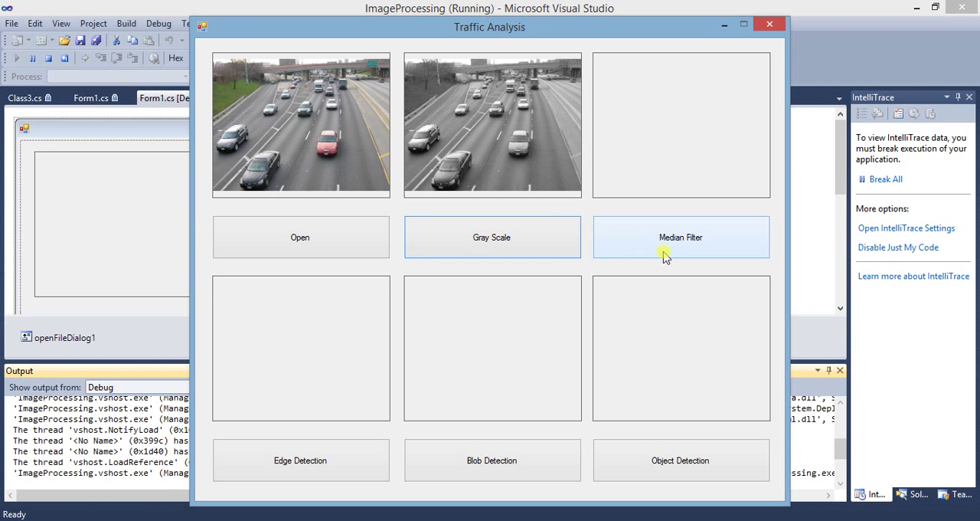
mouse_move(615, 230)
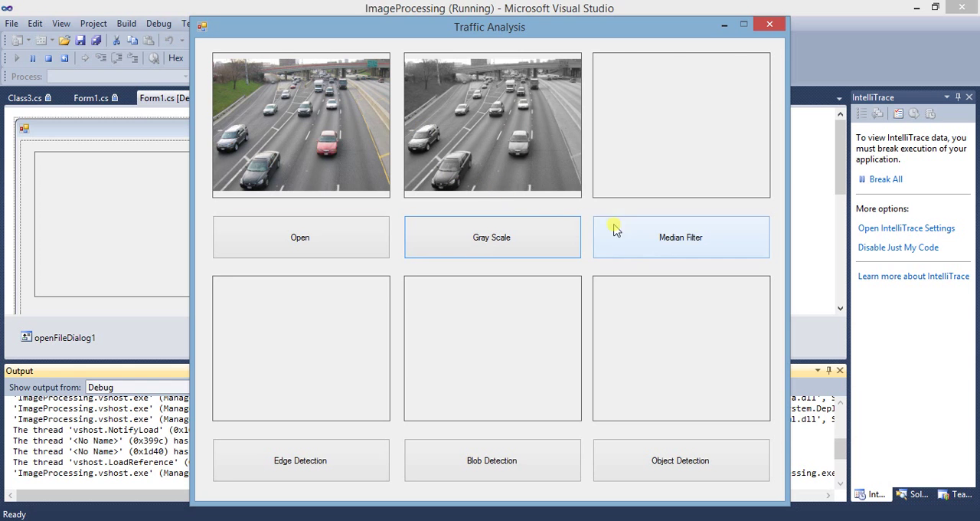
left_click(679, 236)
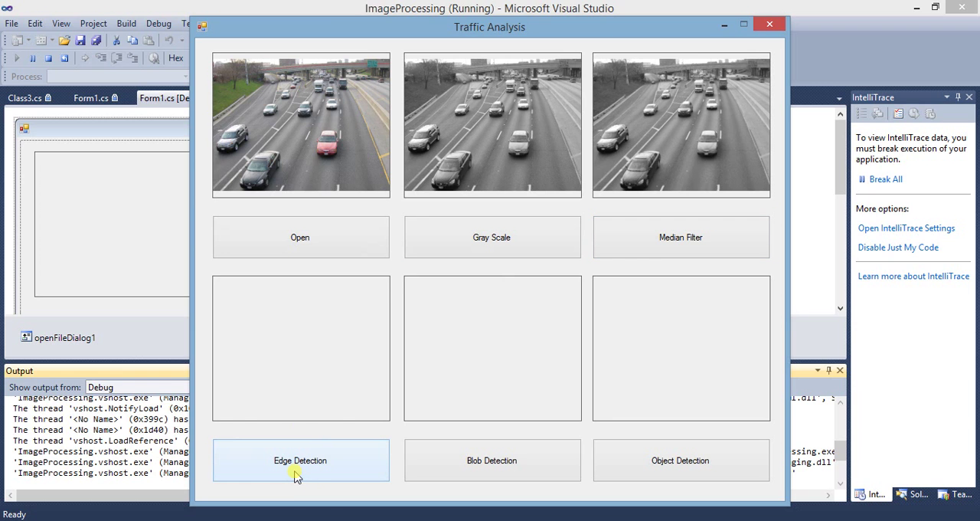
Run Edge Detection and Blob Detection to fill the lower image panels.
left_click(300, 460)
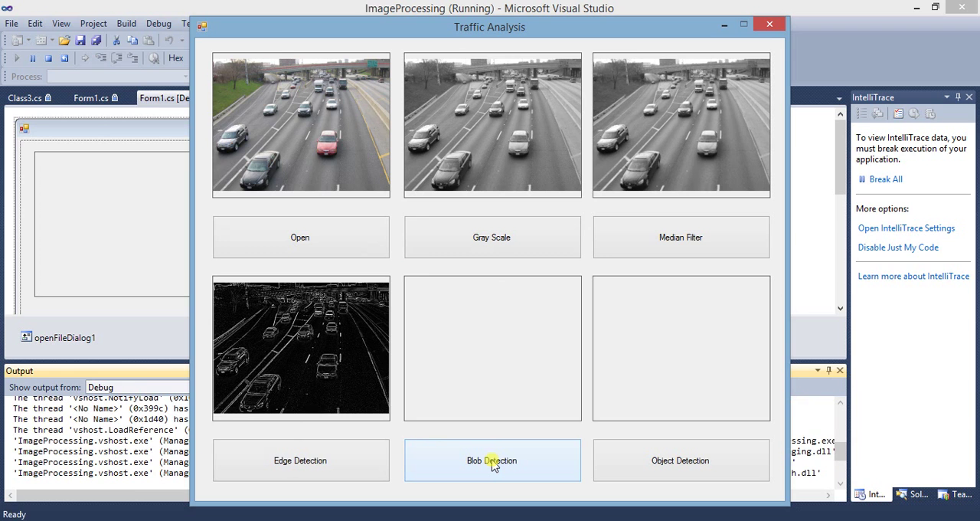
left_click(491, 460)
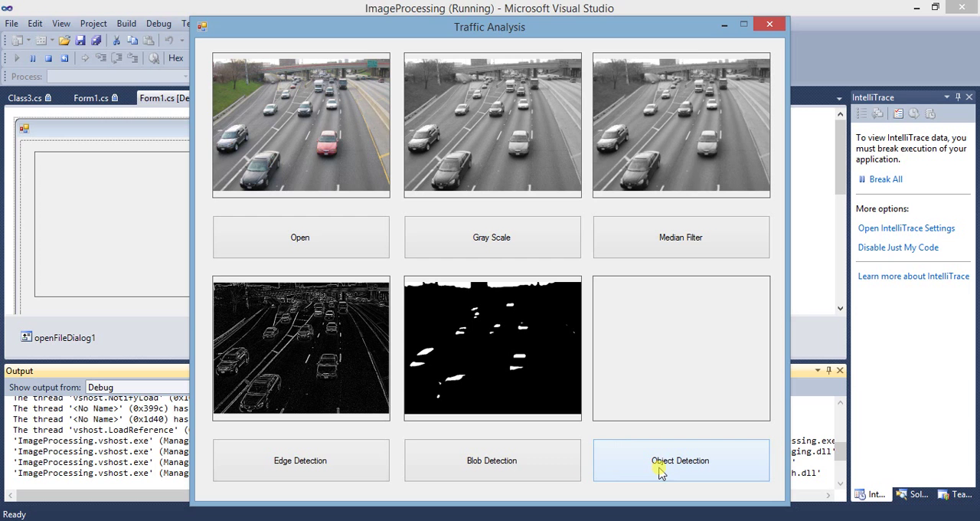
Run Object Detection to mark the vehicles and report a count of 9.
left_click(680, 460)
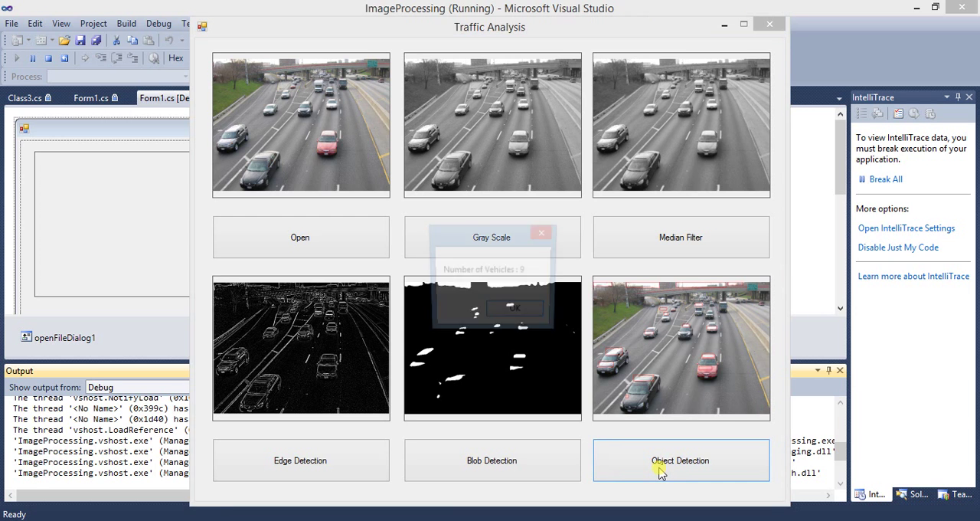
left_click(680, 460)
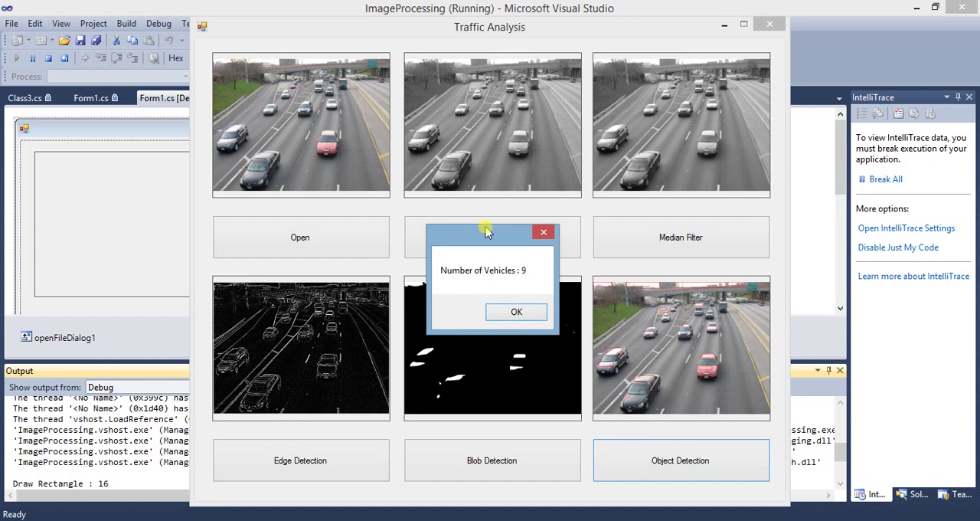
mouse_move(540, 291)
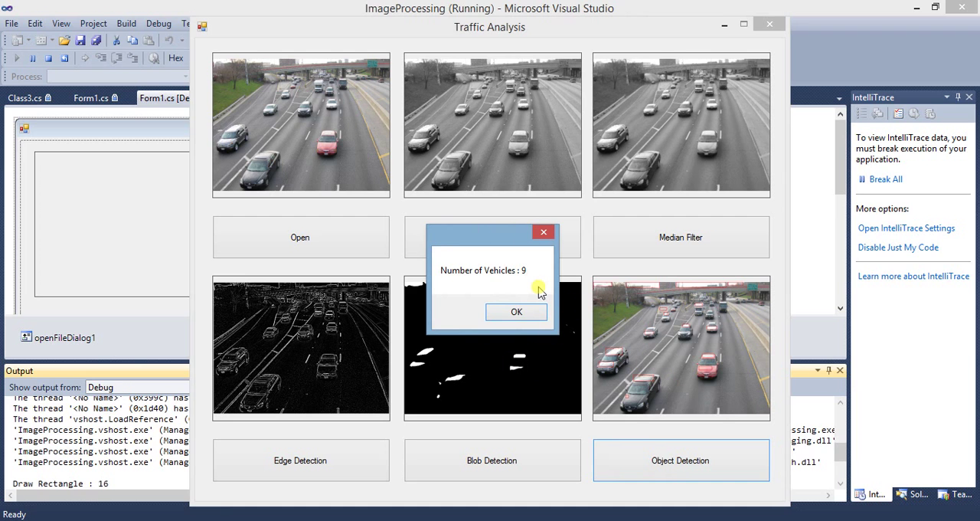
mouse_move(388, 430)
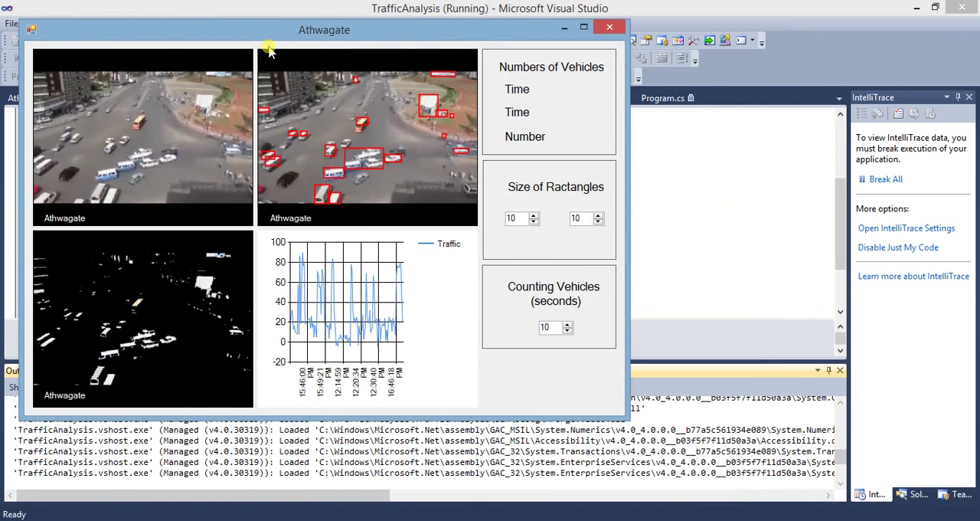
Move the running Athwagate traffic video window toward the screen centre.
left_click_drag(324, 30, 519, 49)
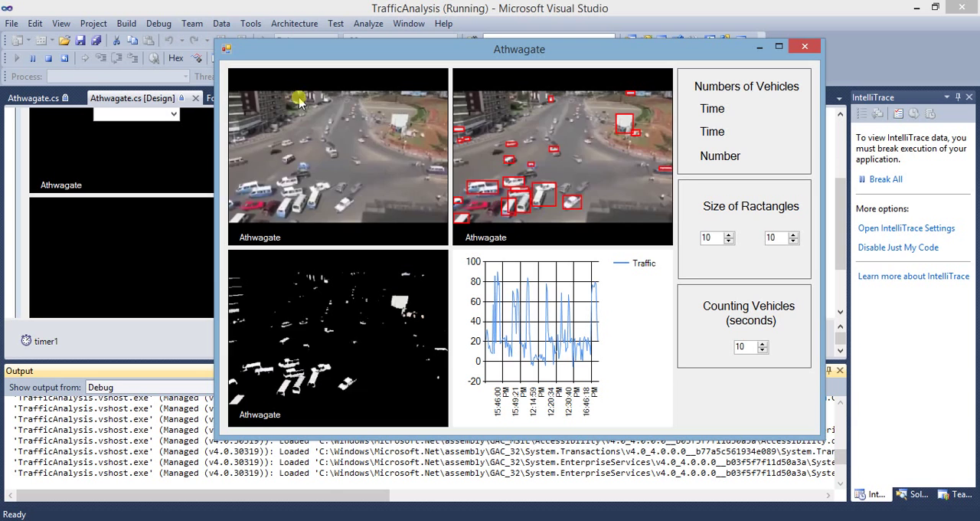